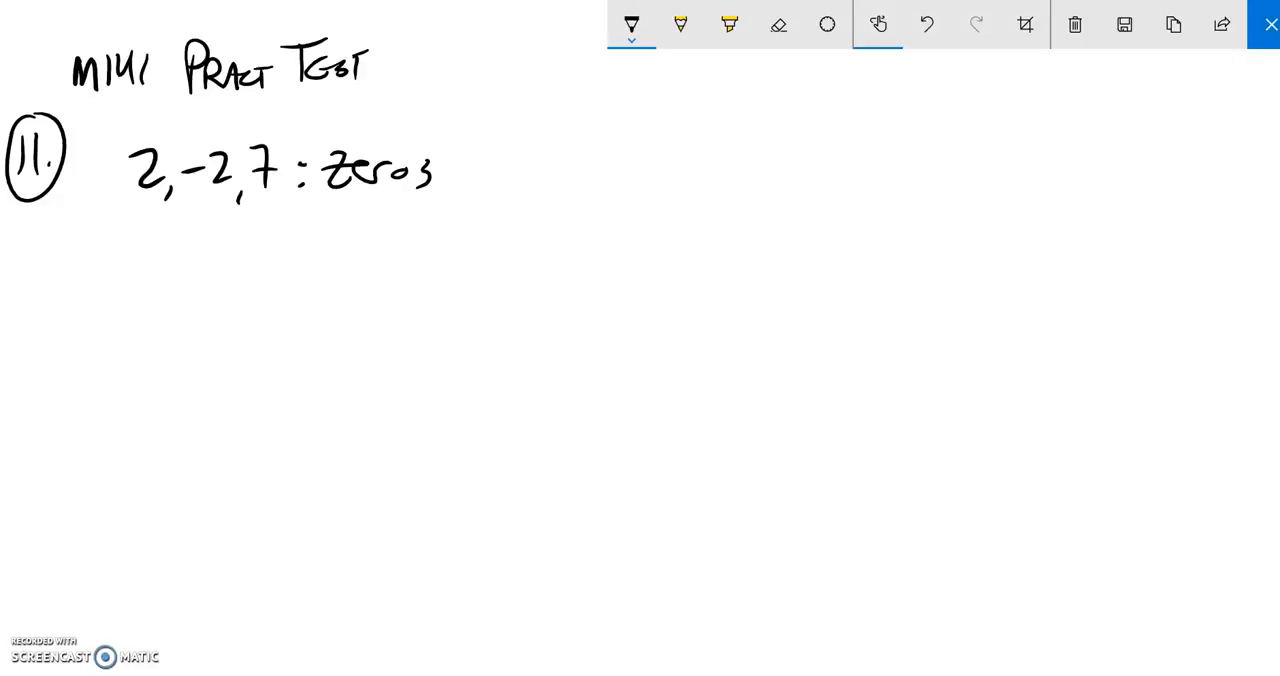
Draw an arrow back at the zeros and handwrite (x-2)(x+2)(x-7) = below
left_click_drag(356, 136, 260, 116)
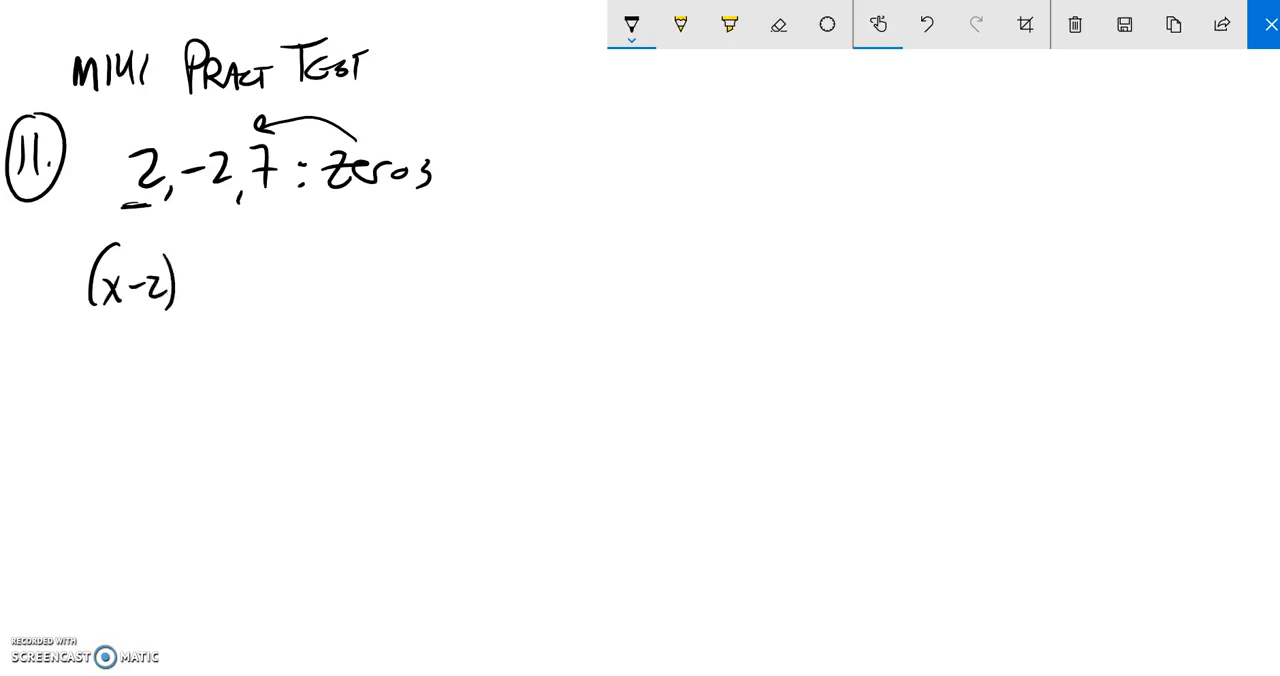
left_click_drag(190, 276, 296, 276)
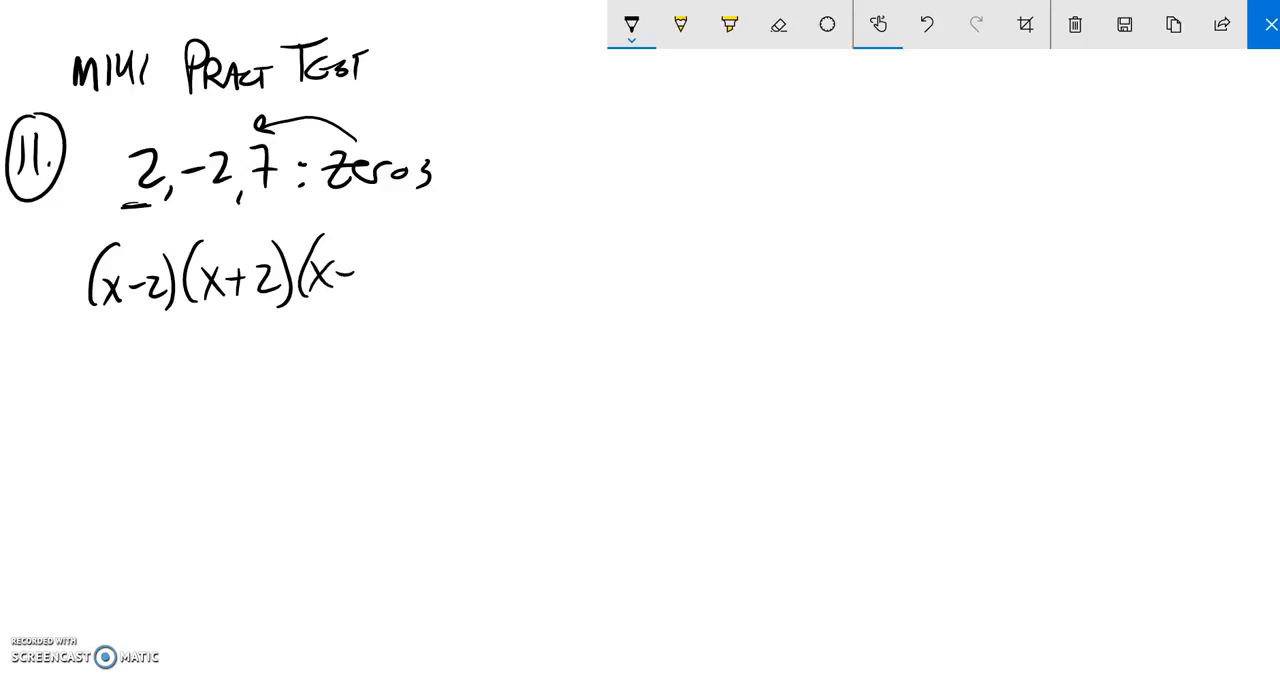
left_click_drag(356, 280, 450, 270)
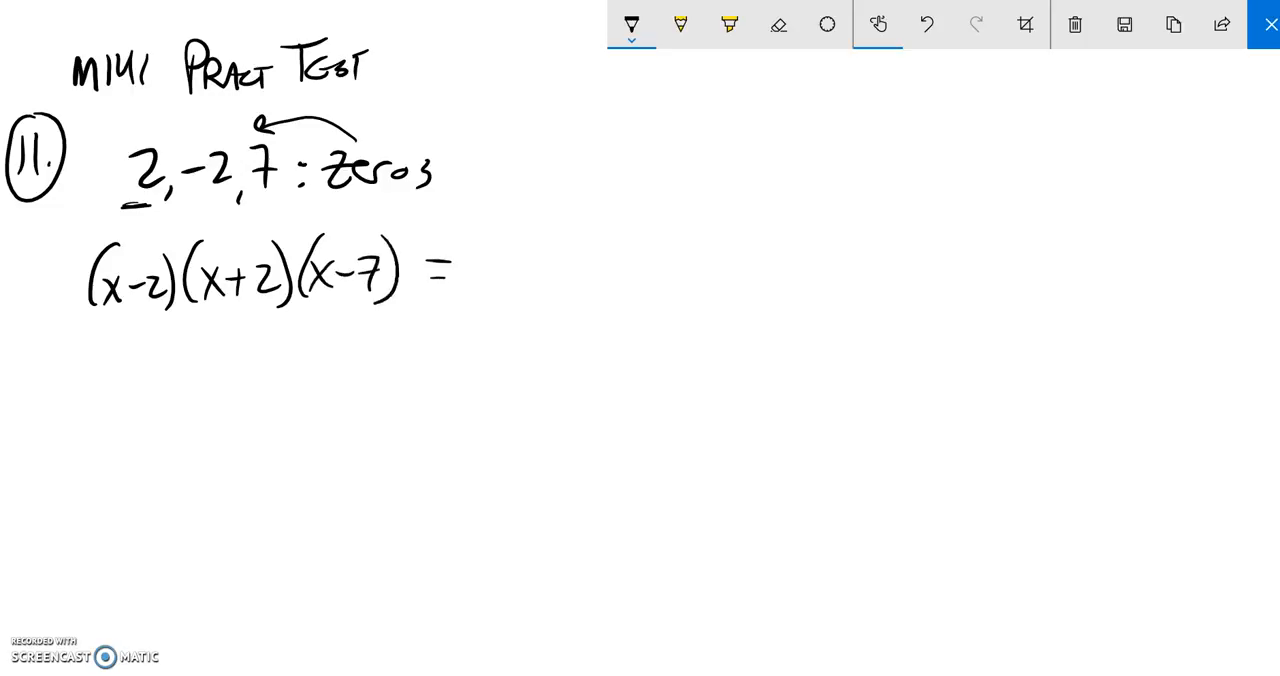
left_click_drag(470, 260, 480, 310)
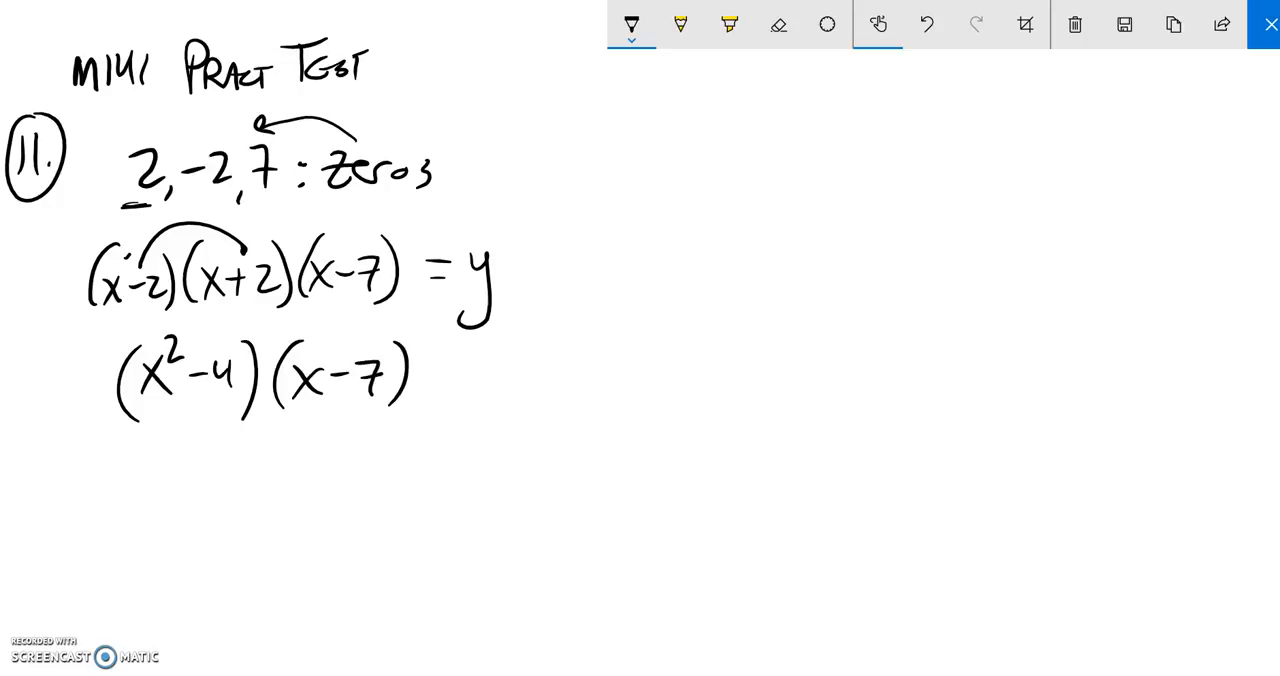
Link the first two factors to show their multiplication into (x²-4)(x-7)
left_click_drag(150, 330, 310, 360)
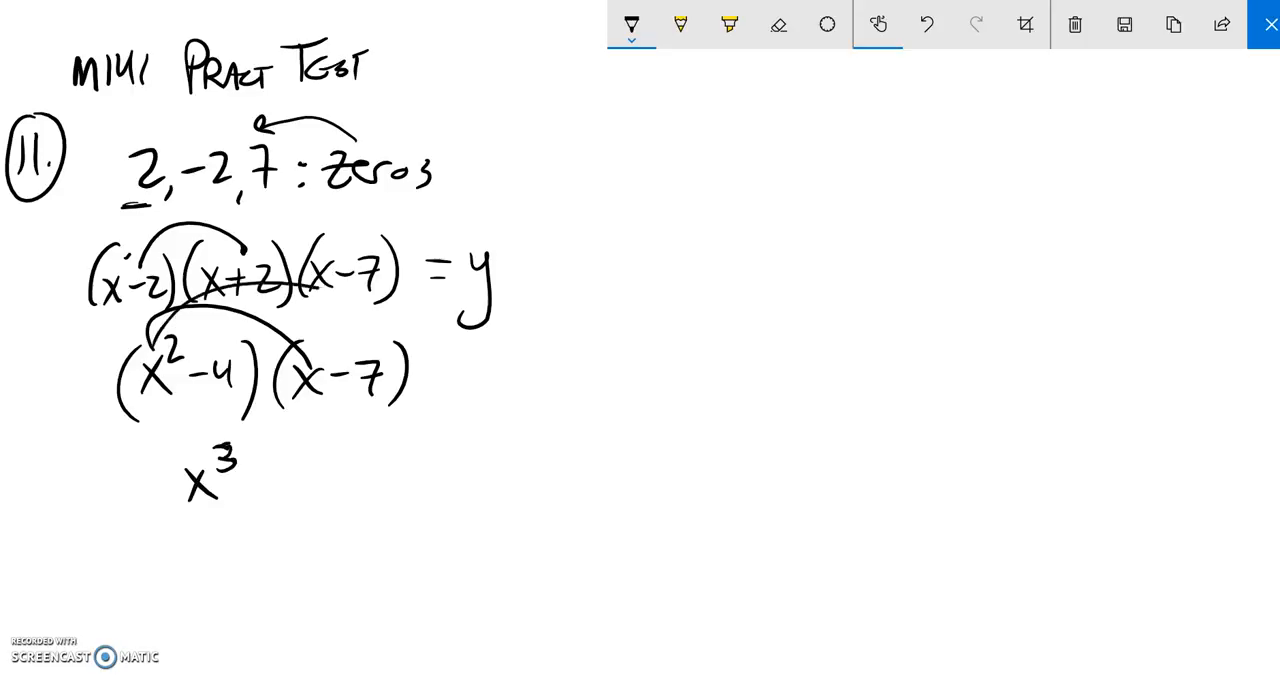
Write the expanded terms -7x² through +28 and box y = x³ - 7x² - 4x + 28
type("-7")
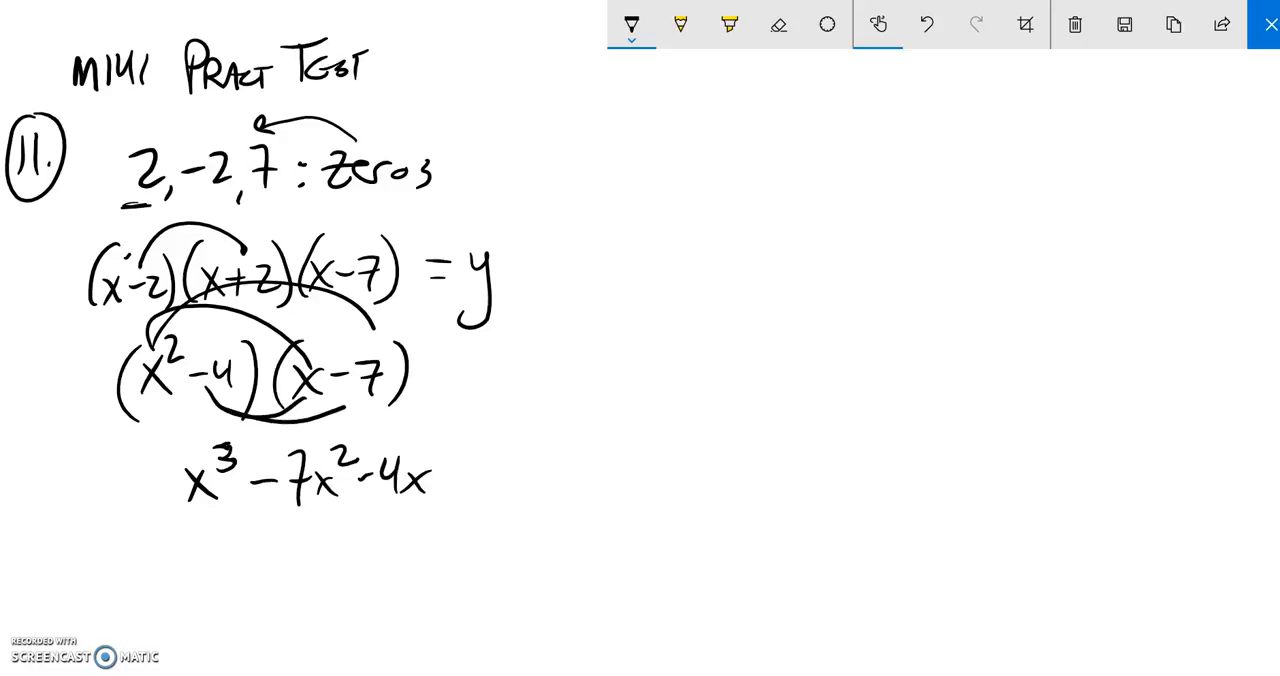
left_click_drag(456, 470, 470, 490)
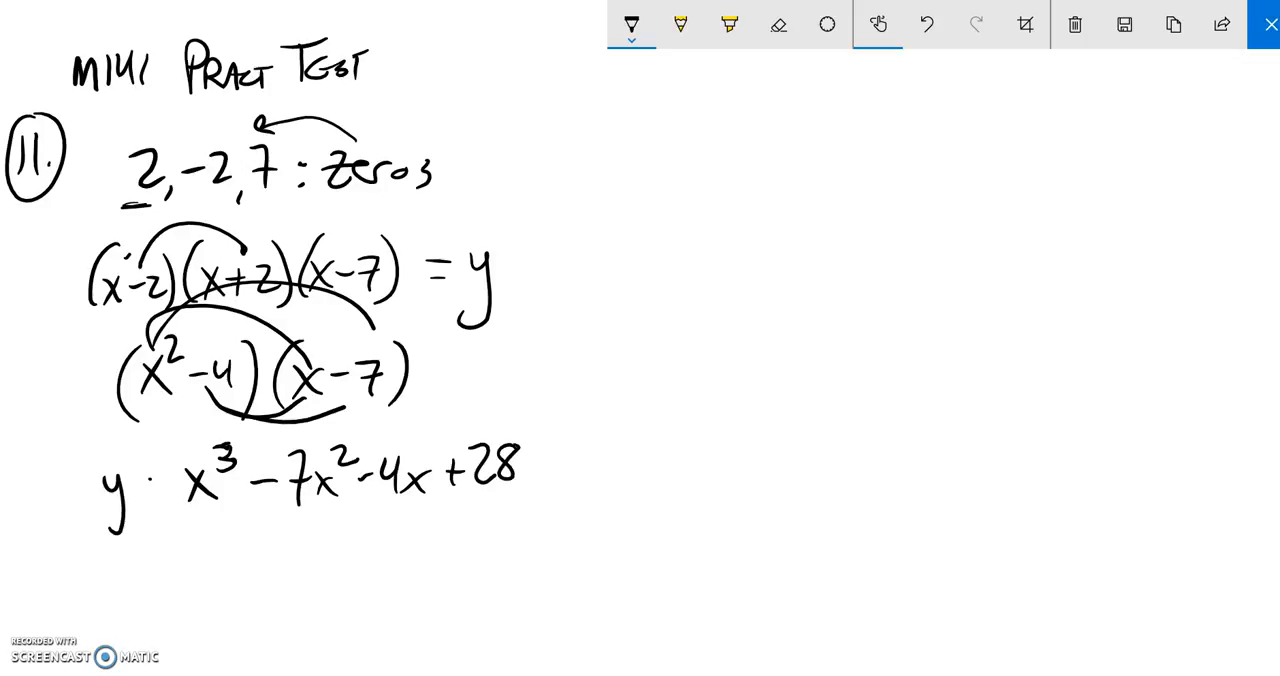
left_click_drag(90, 410, 600, 550)
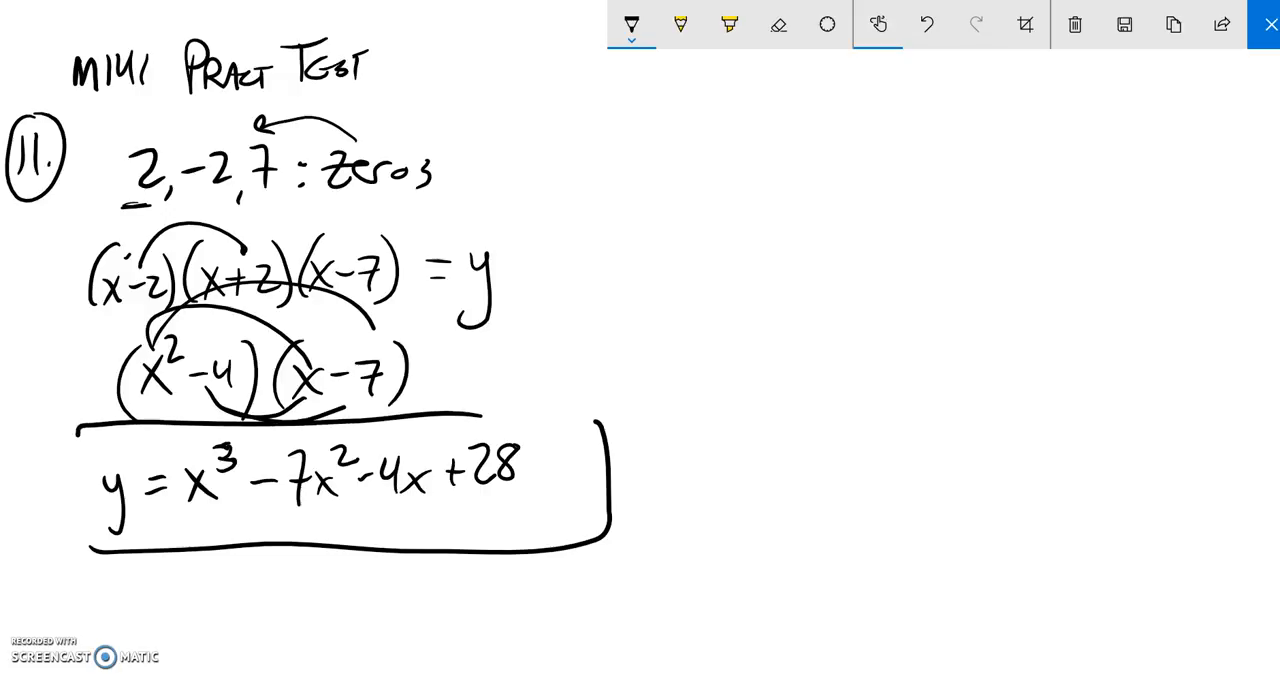
left_click_drag(76, 420, 76, 556)
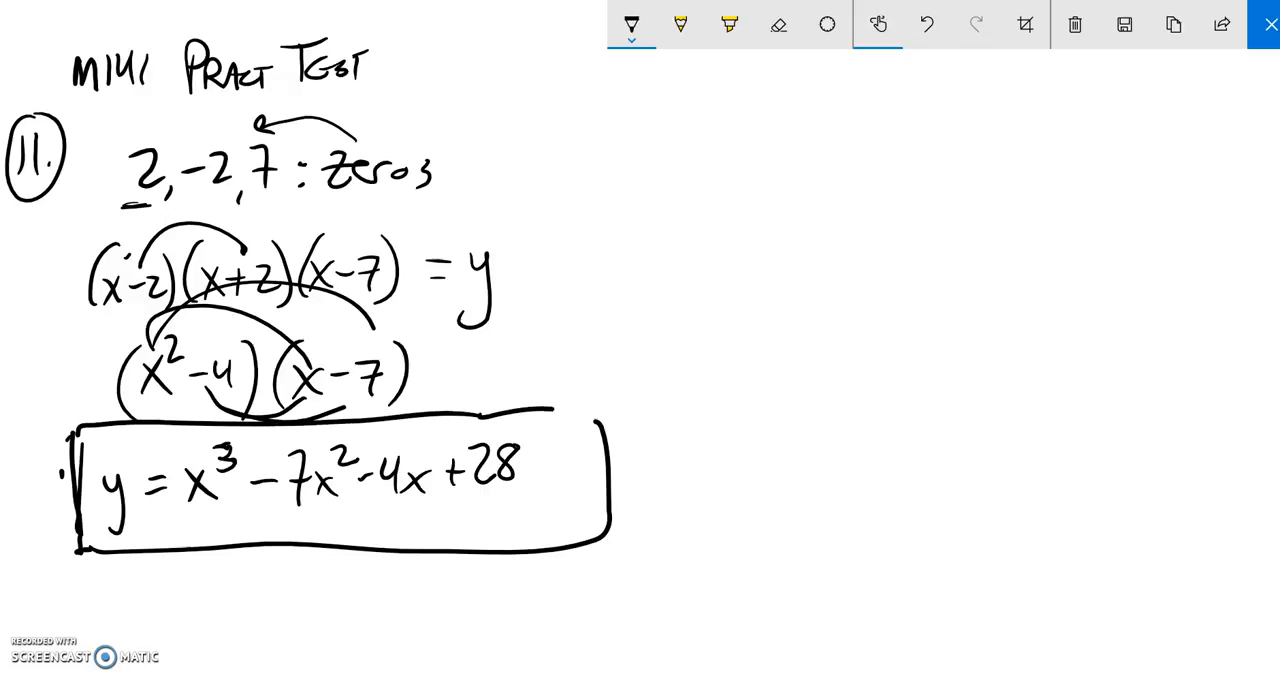